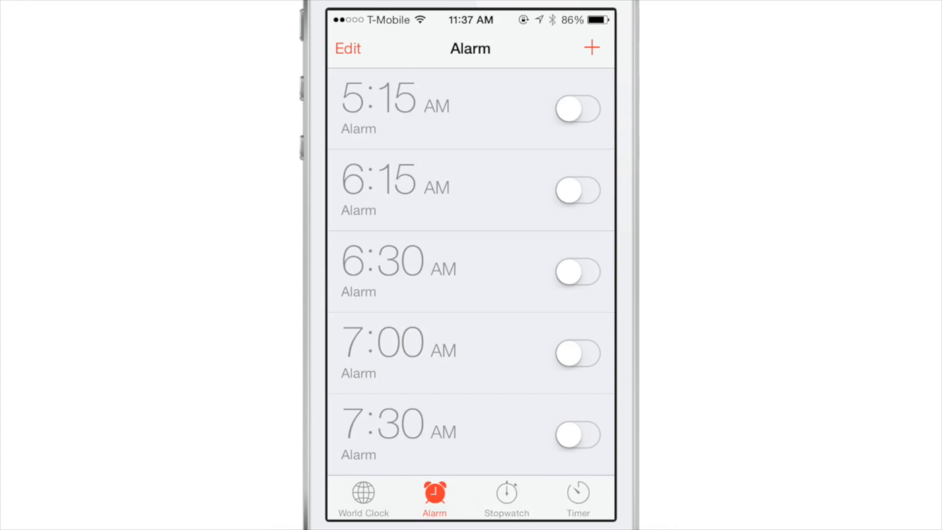
# Open the grid app switcher showing Clock, the home screen, Cydia and Mail as four cards
pyautogui.press('home')
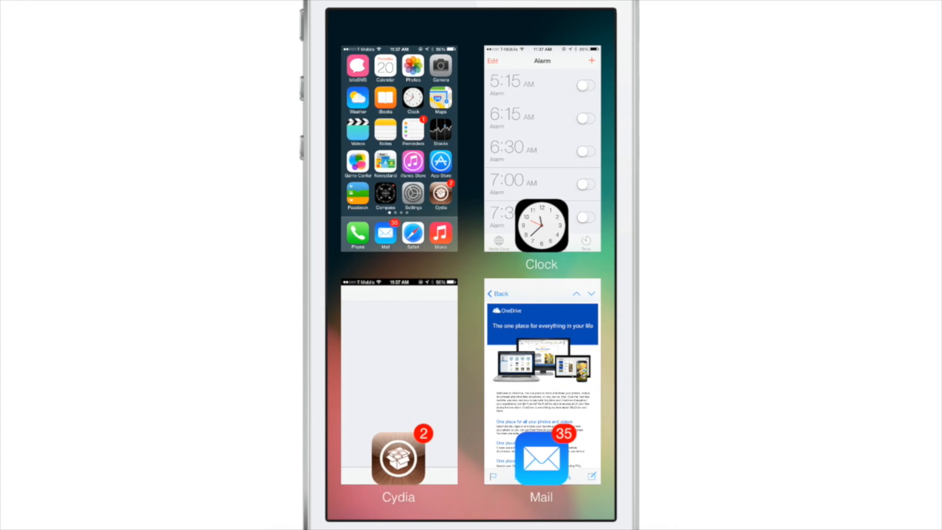